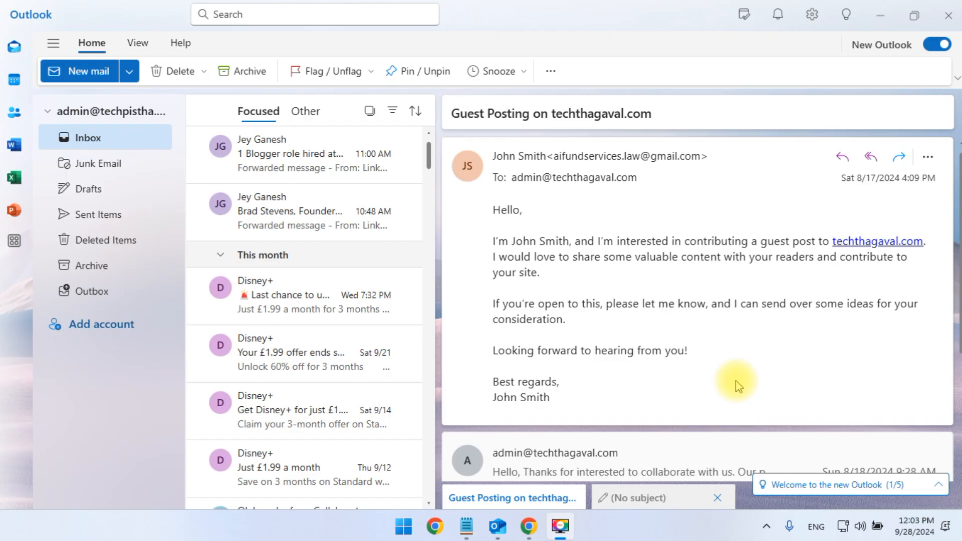
mouse_move(359, 332)
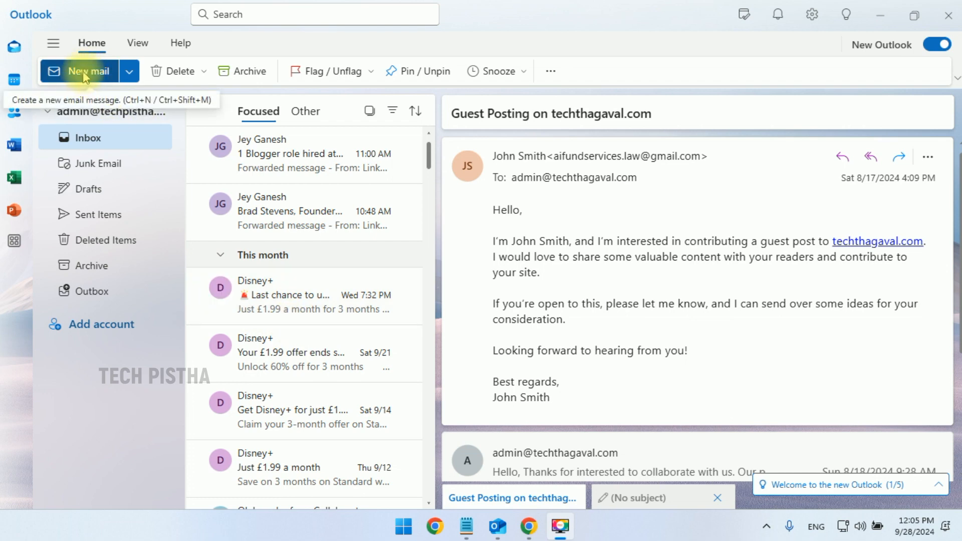
- Start a test draft, add the Bcc line manually, then discard the draft
left_click(78, 71)
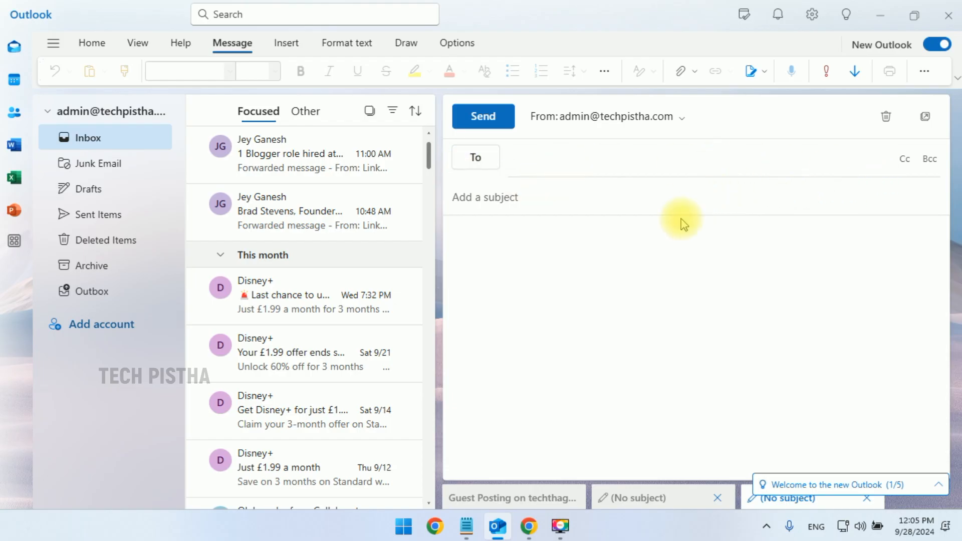
left_click(930, 158)
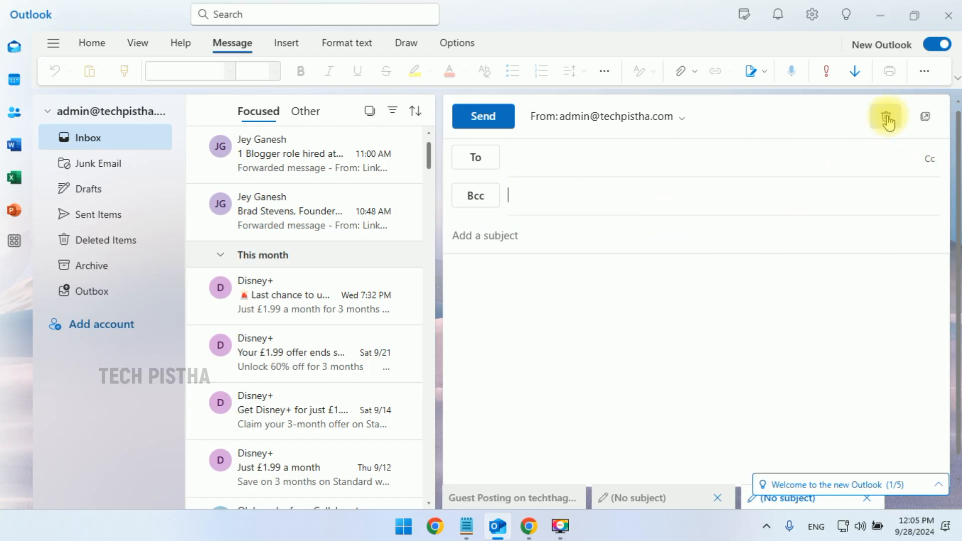
left_click(887, 116)
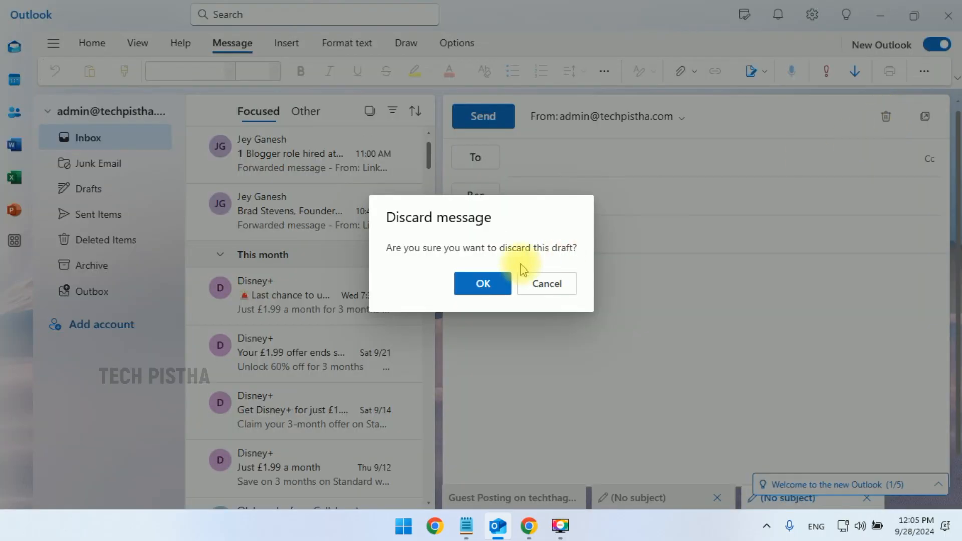
left_click(482, 284)
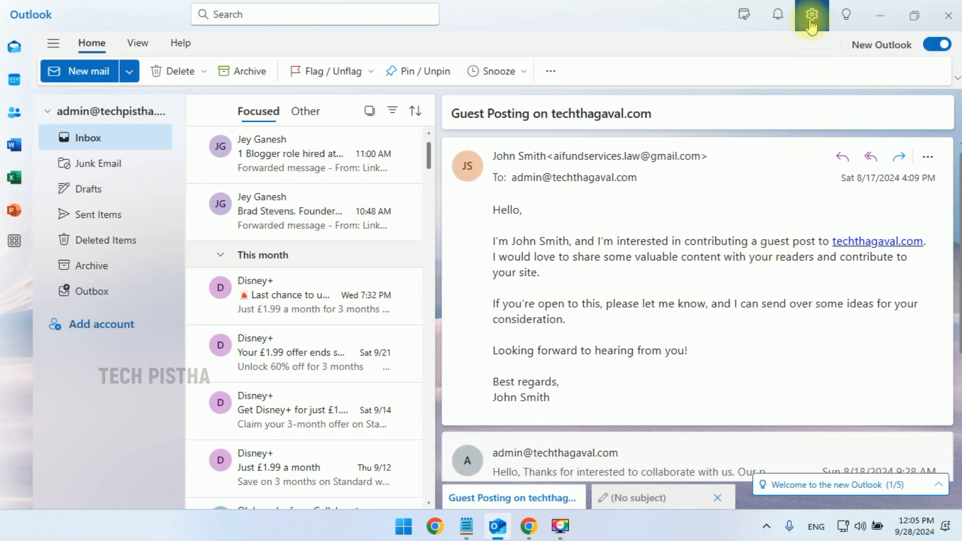
- Enable Always show Bcc under Mail > Compose and reply settings and save
left_click(811, 14)
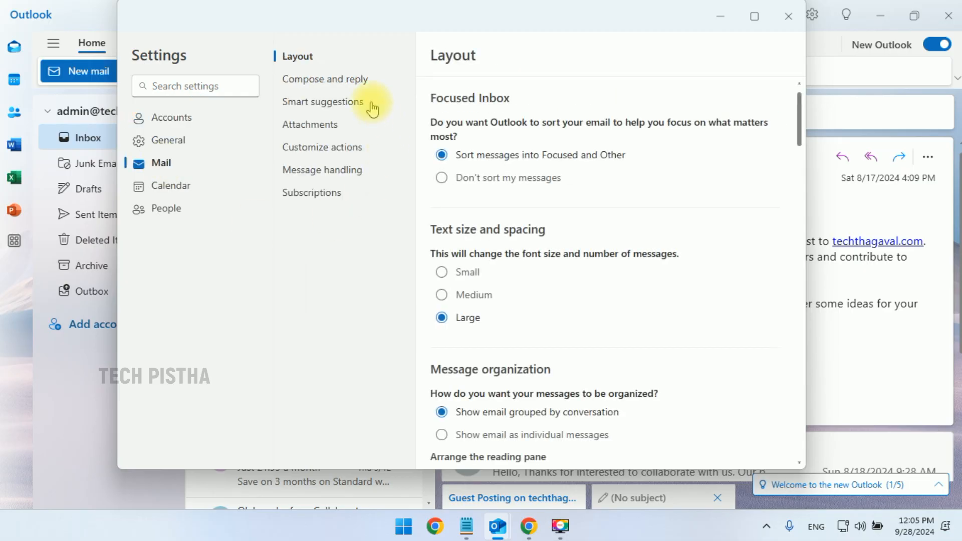
mouse_move(324, 78)
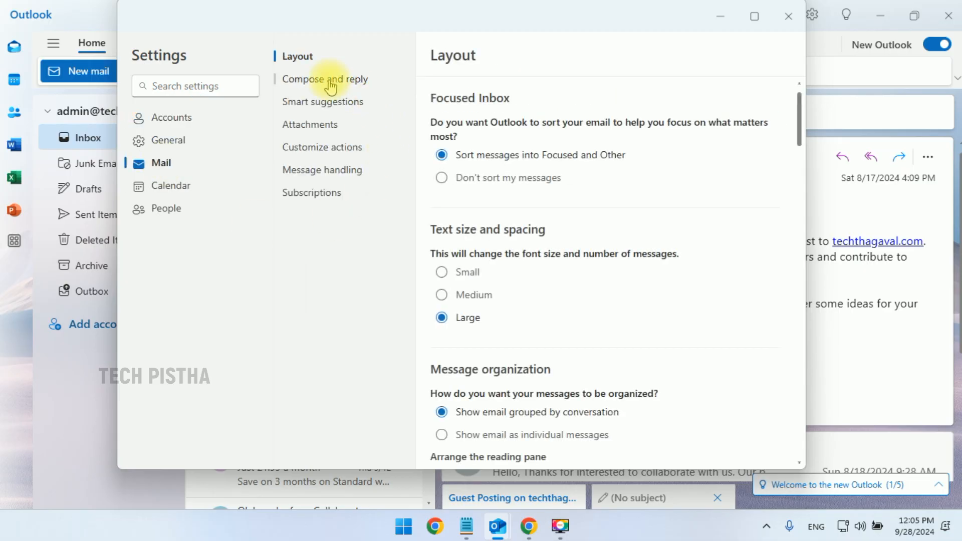
left_click(325, 79)
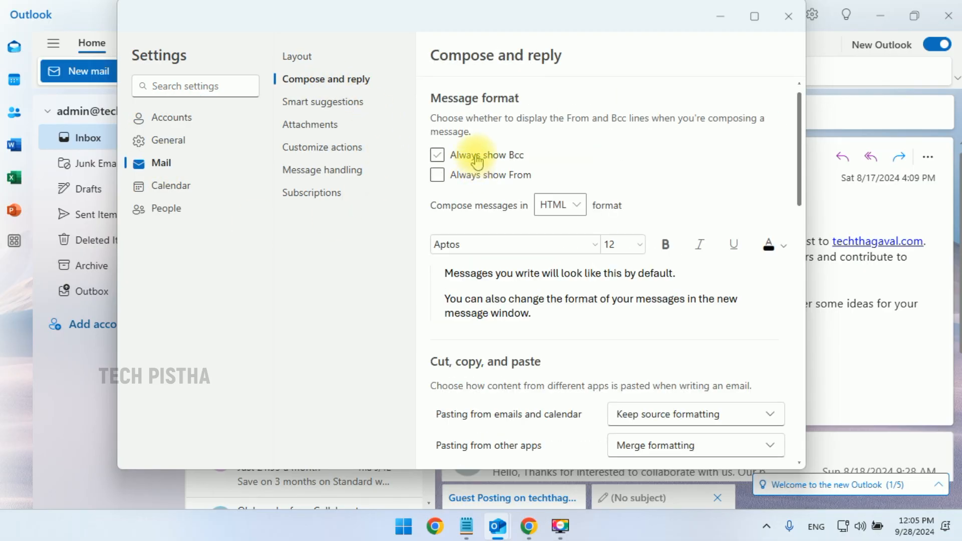
left_click(437, 155)
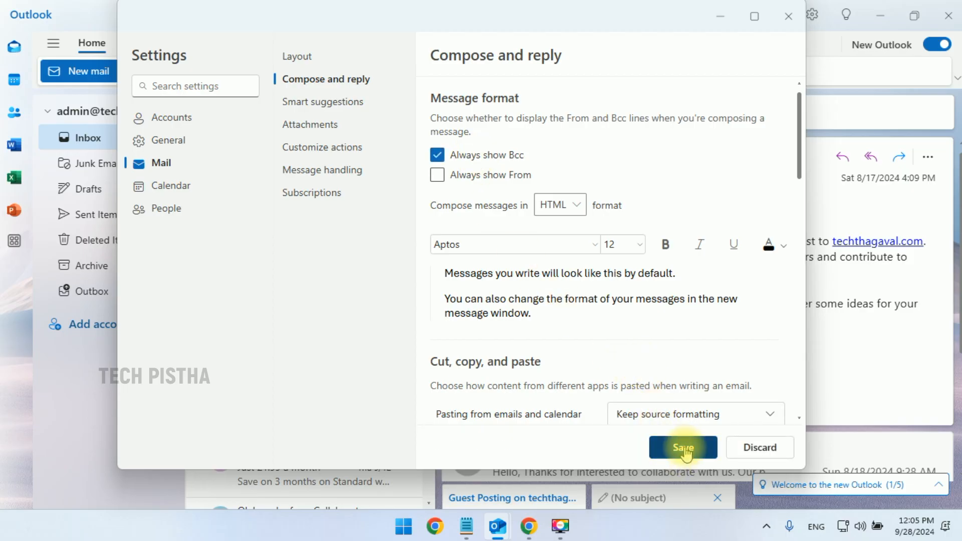
left_click(683, 447)
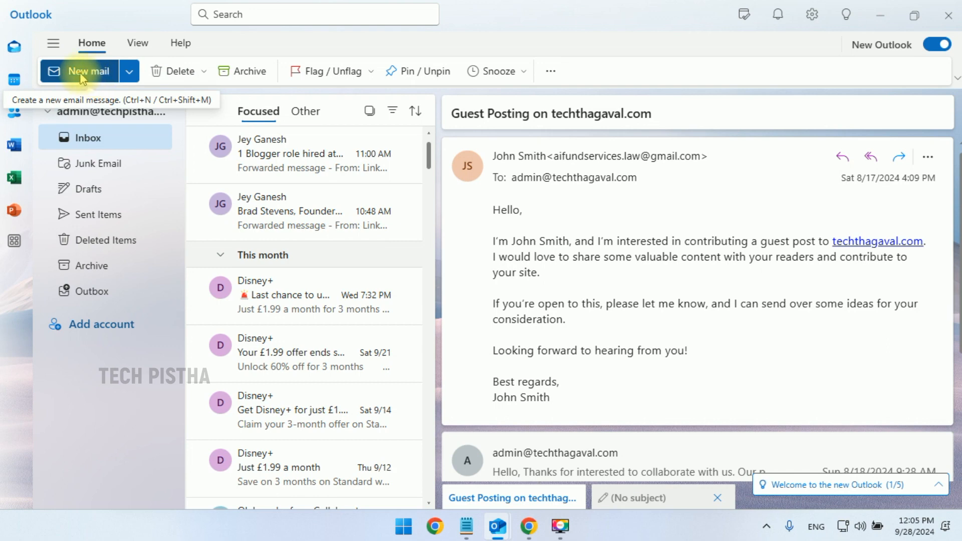
- Start a new message to confirm To, Cc and Bcc lines all appear
left_click(85, 71)
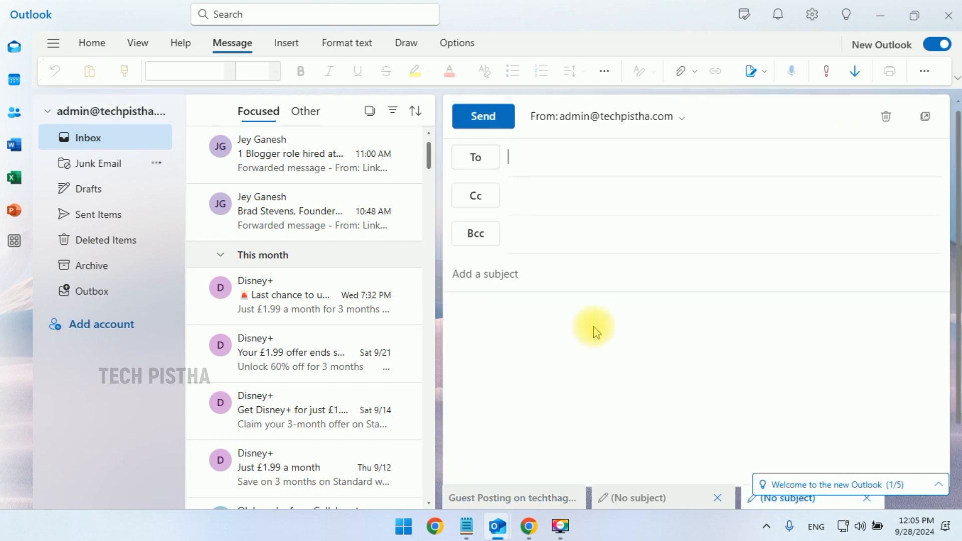
mouse_move(538, 233)
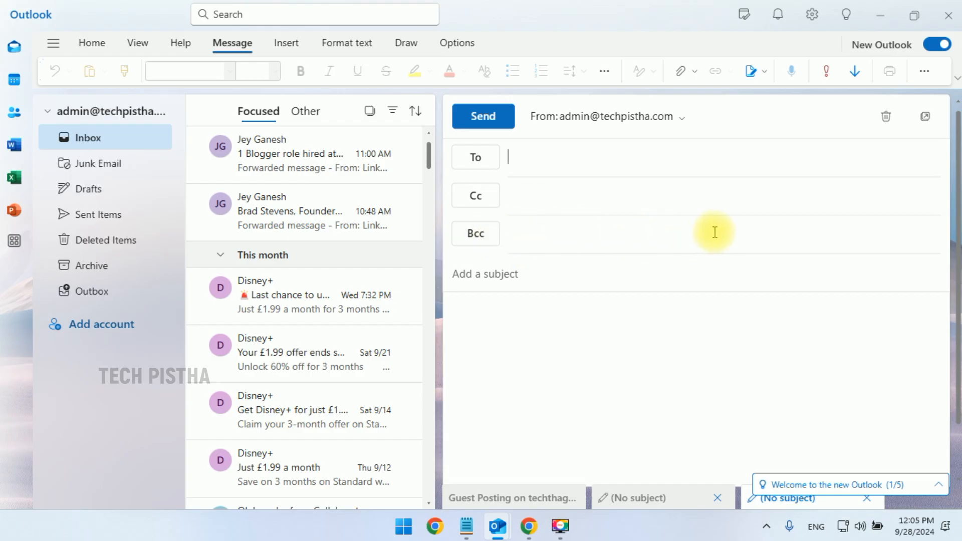
mouse_move(801, 465)
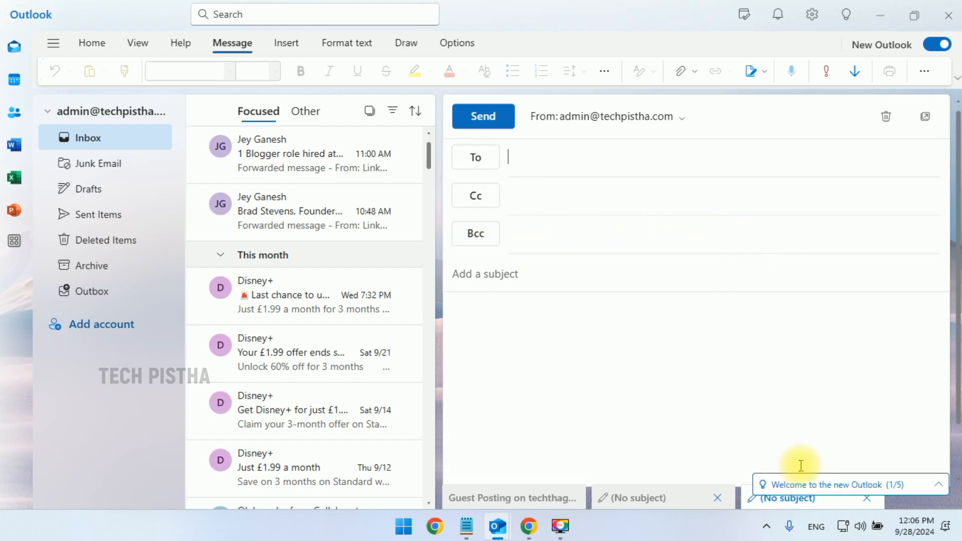